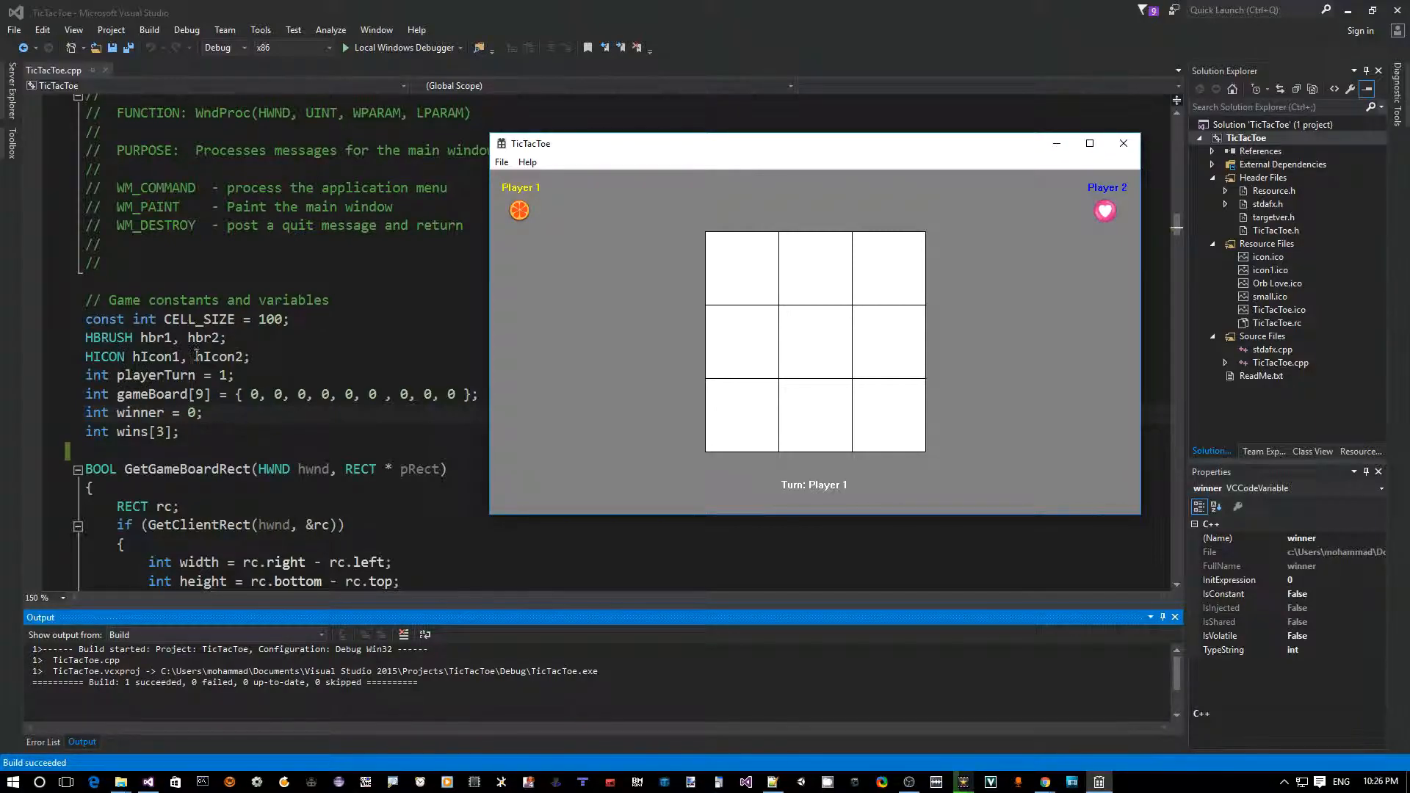
mouse_move(1132, 225)
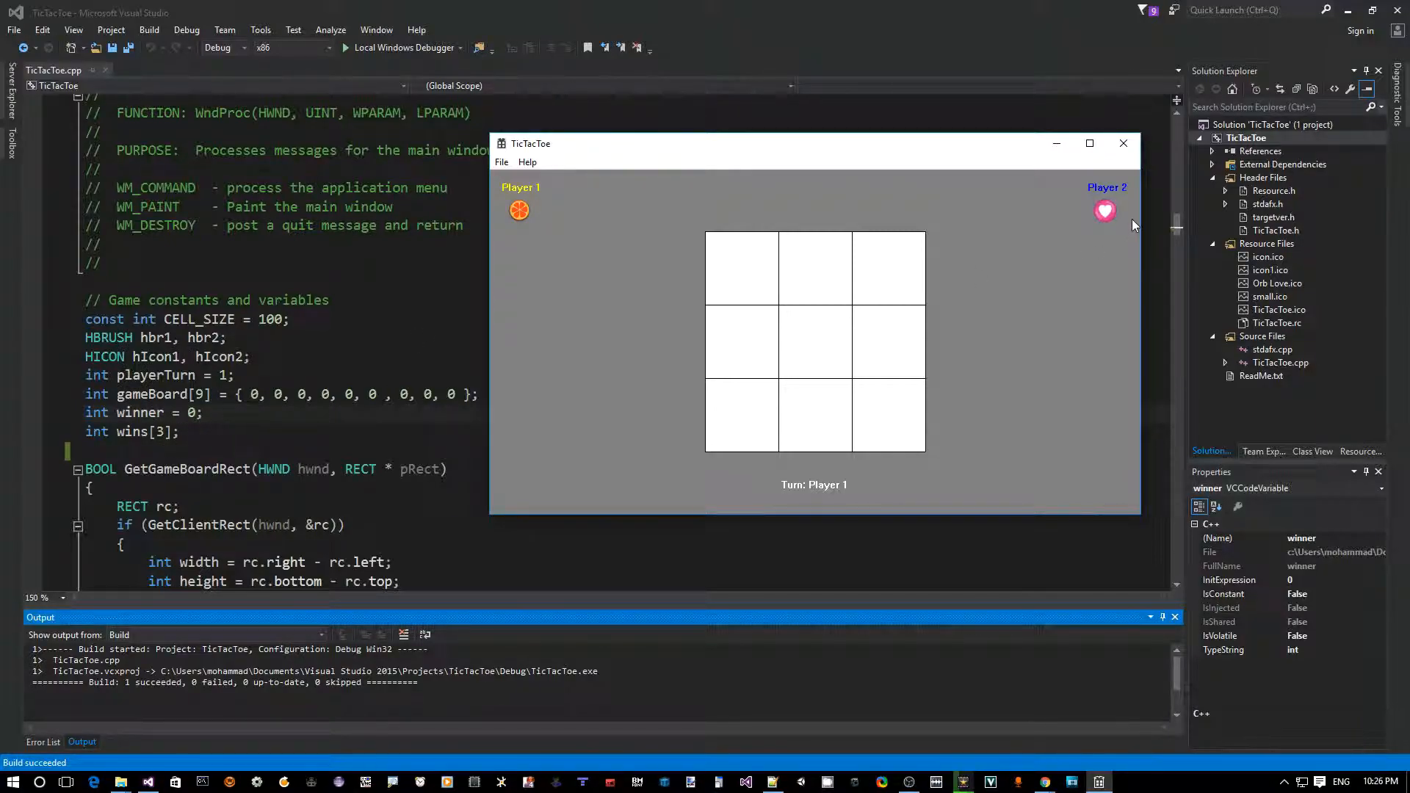
- Close the running TicTacToe game window to return to the TicTacToe.cpp editor
left_click(1123, 143)
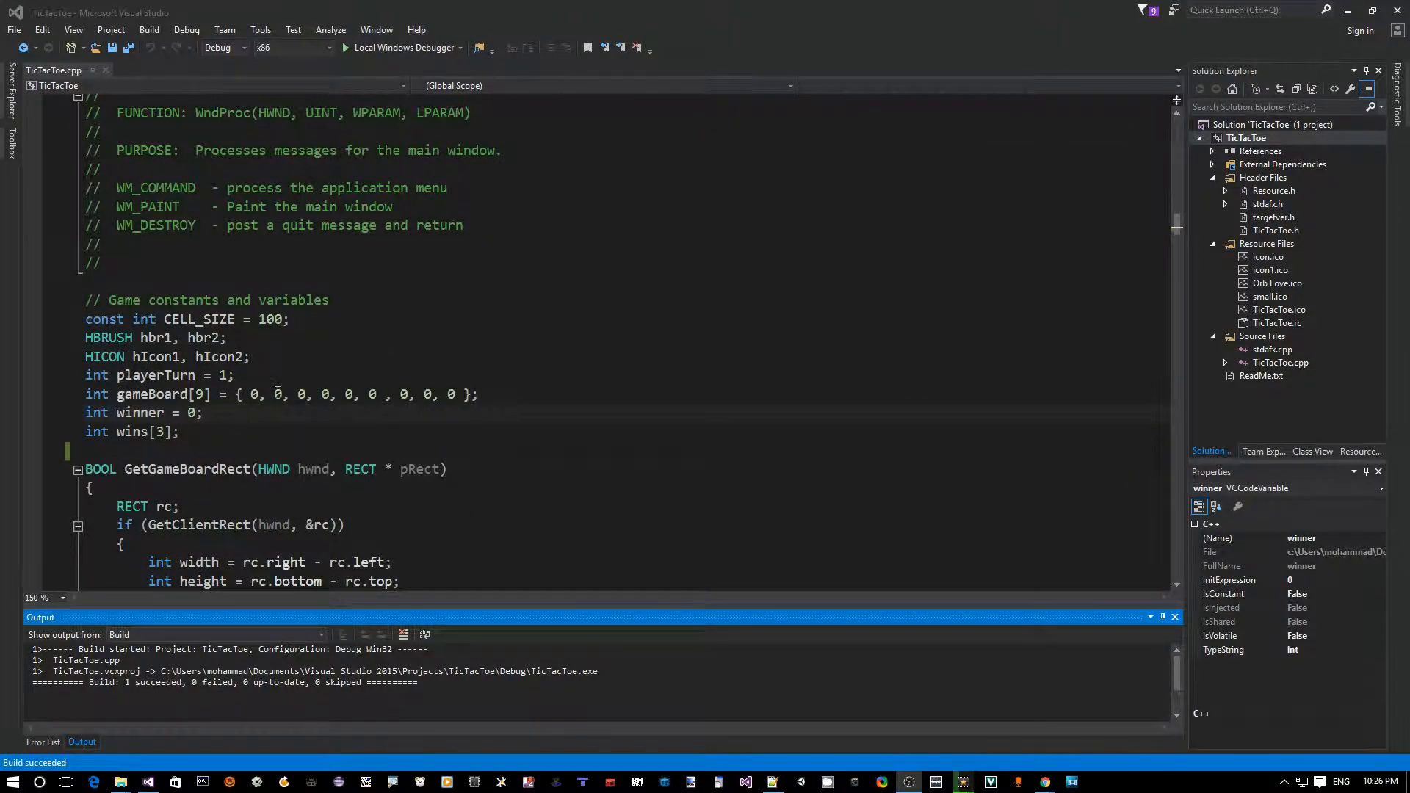
- Write class CTicTacToe with a private: section for the game variables and a public: label
double_click(203, 338)
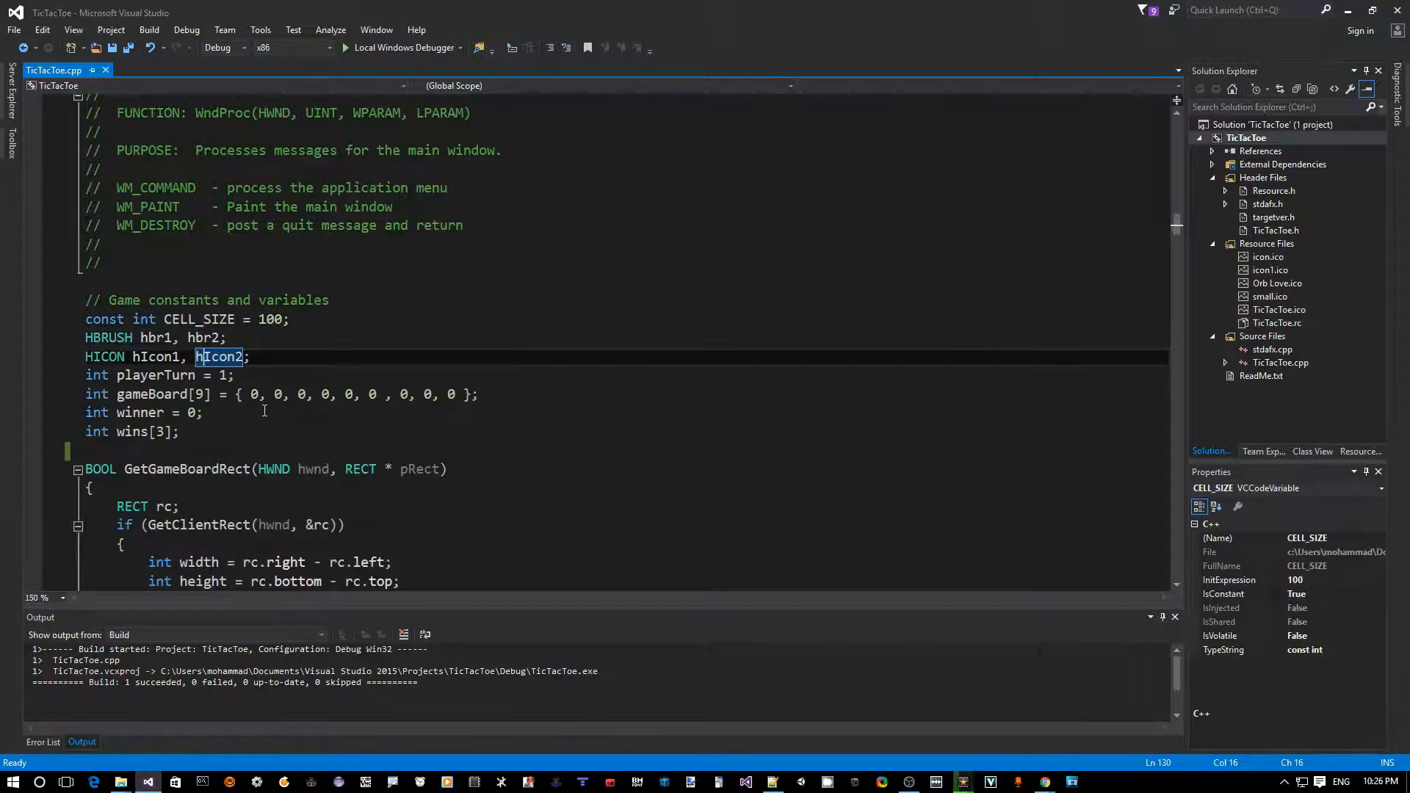
type("c")
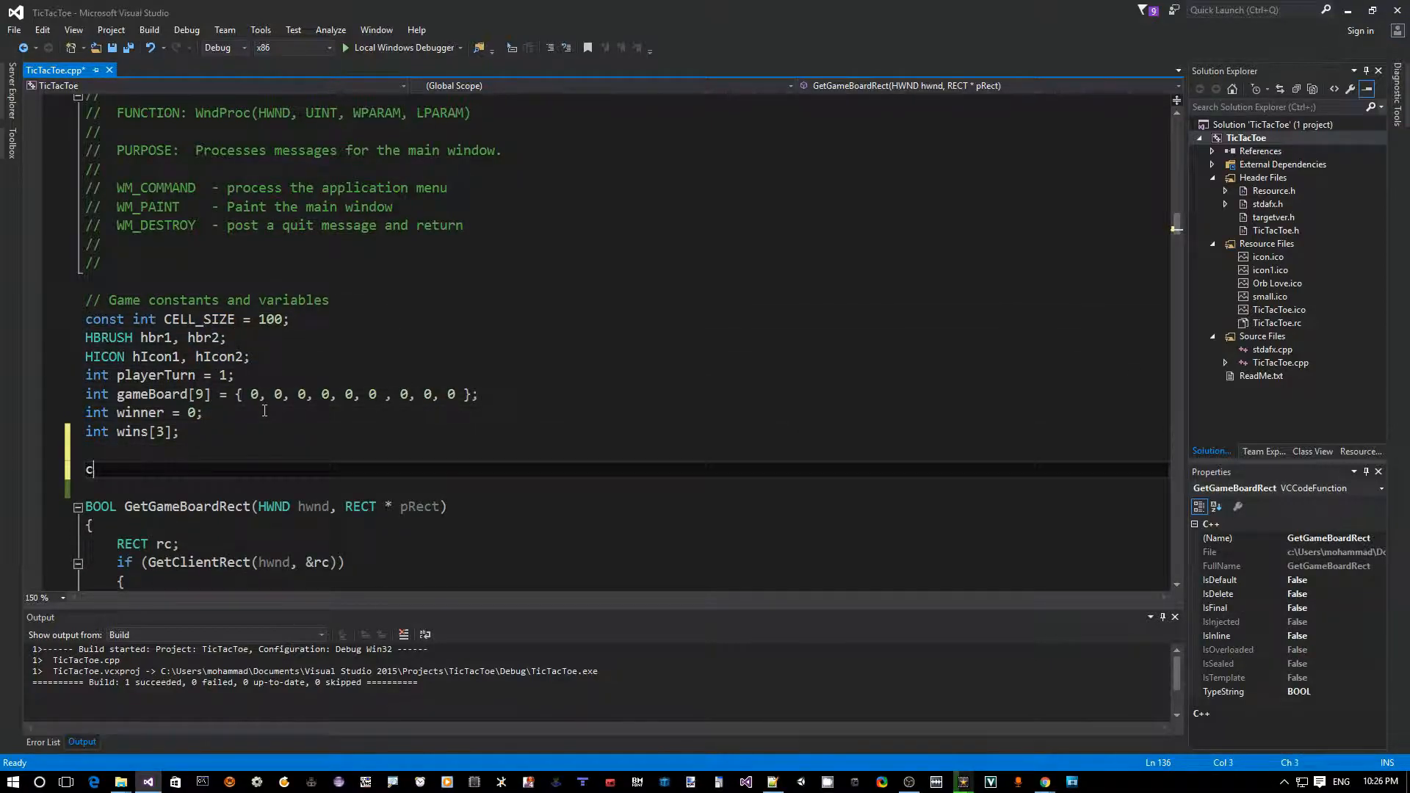
type("lass C")
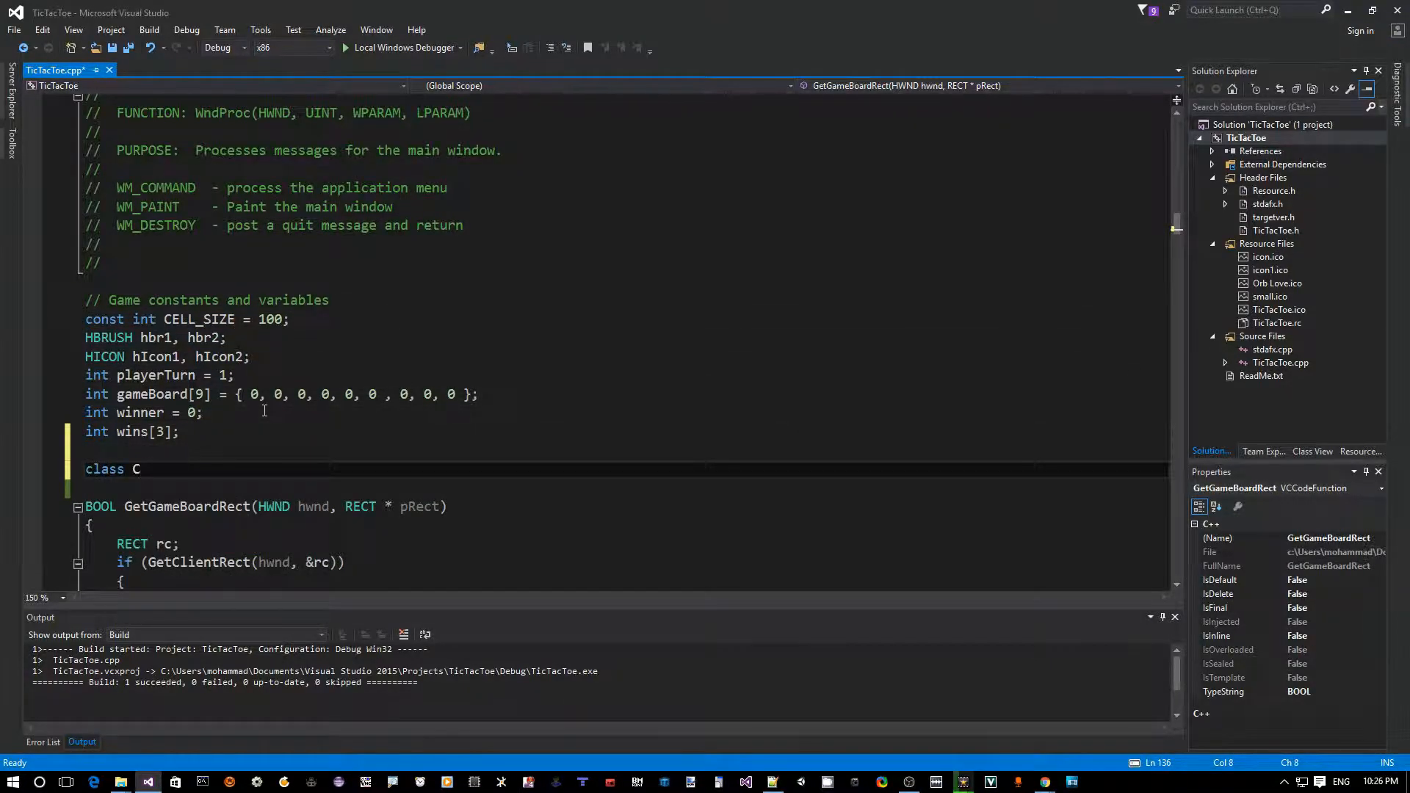
type("TicTac")
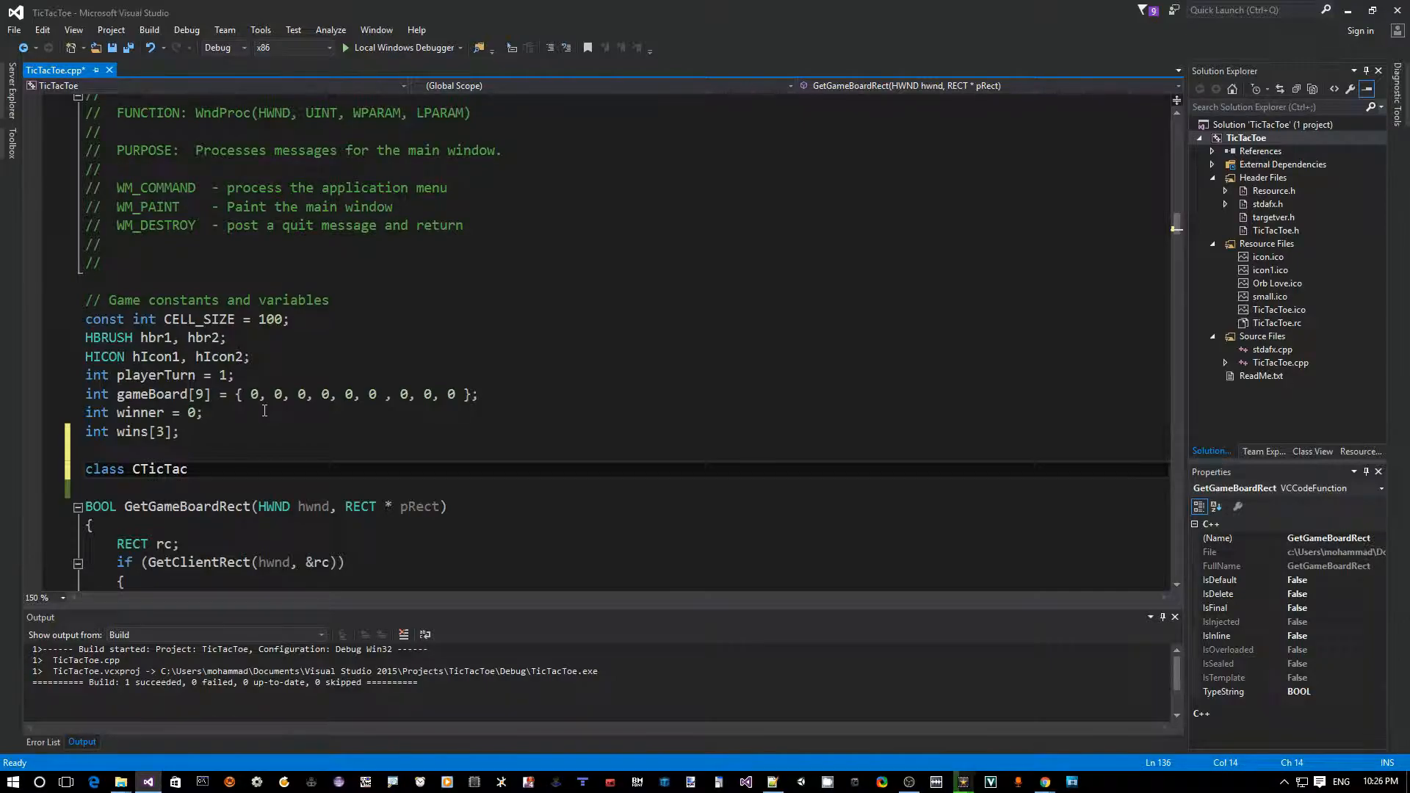
type("Toe")
type("{")
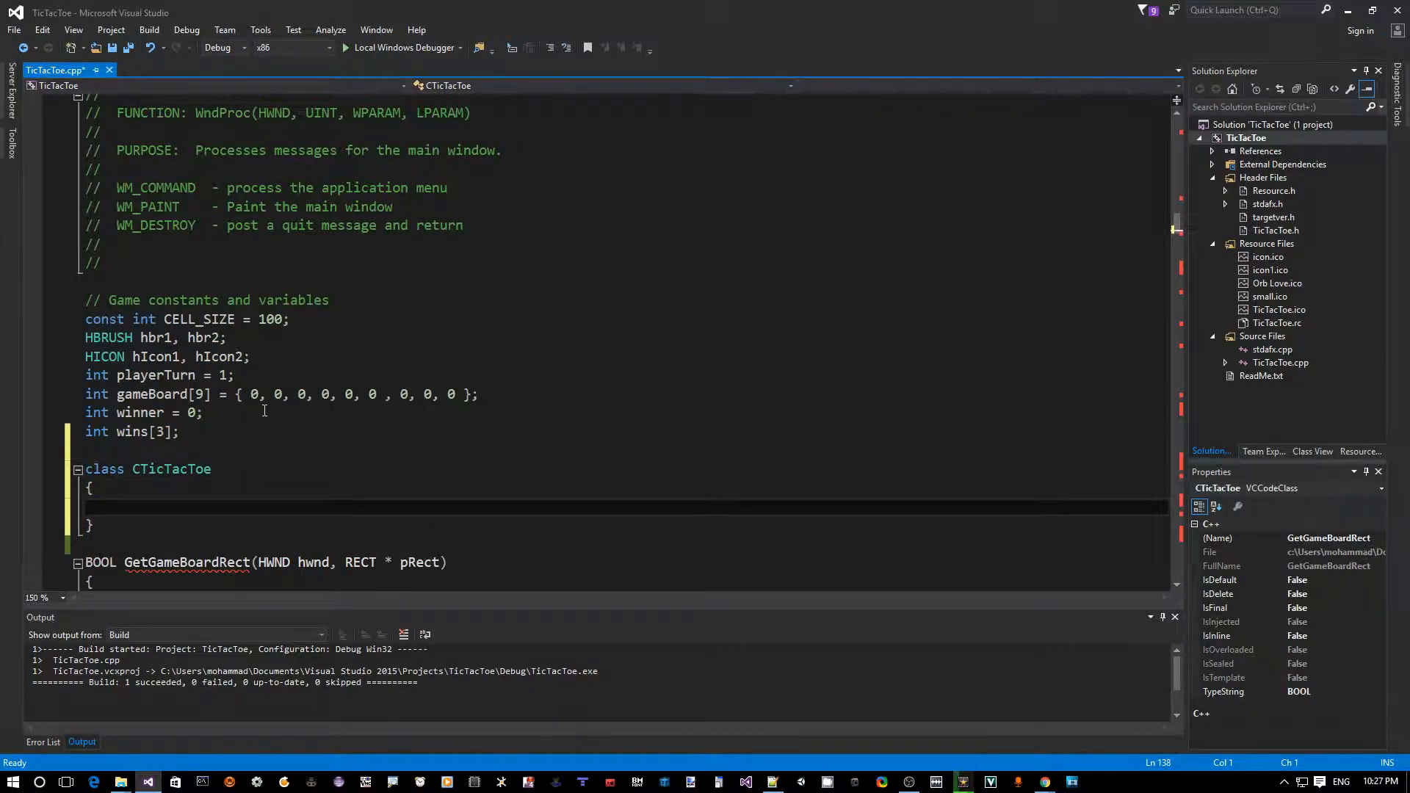
type("private:")
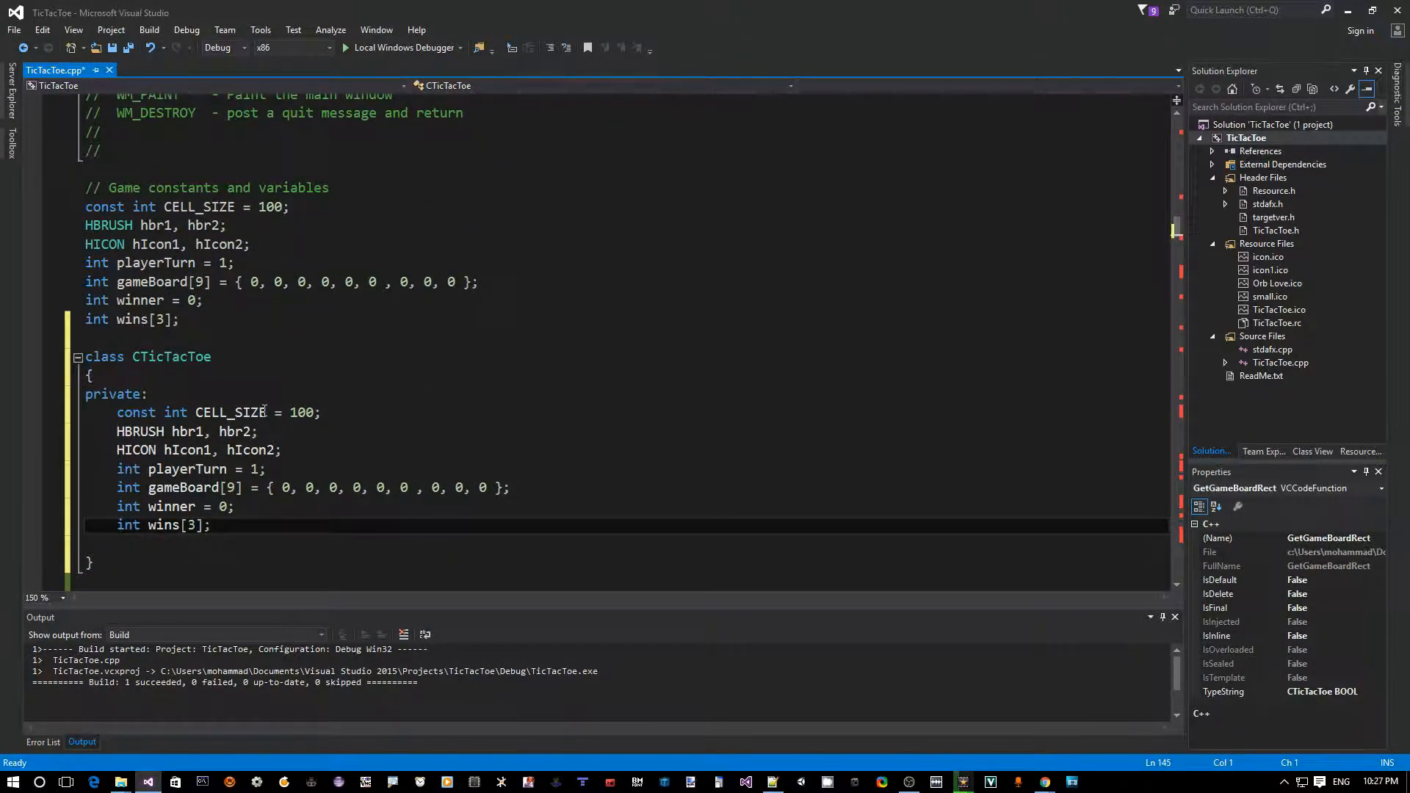
type("public:")
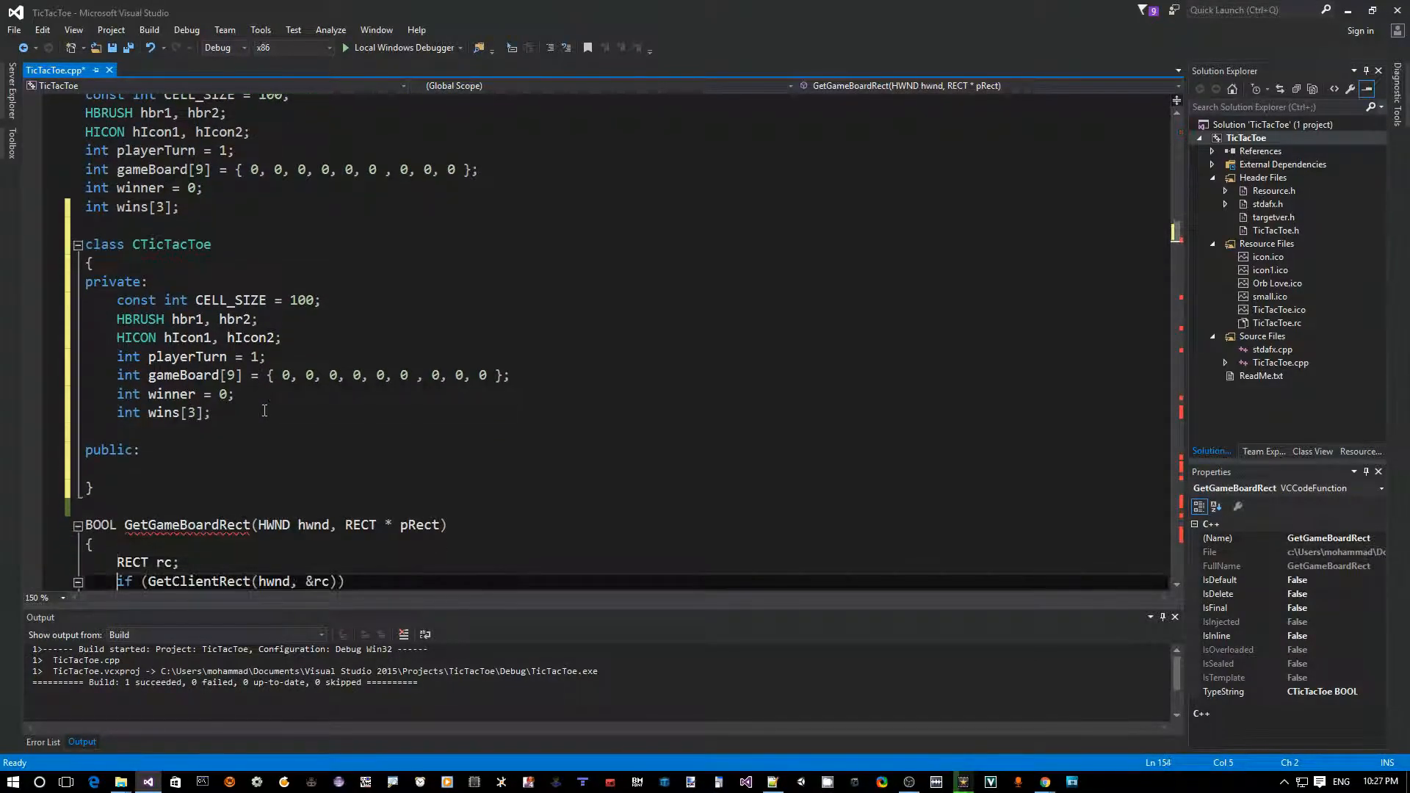
- Scroll through the file around the CTicTacToe class's closing brace and semicolon
left_click(85, 525)
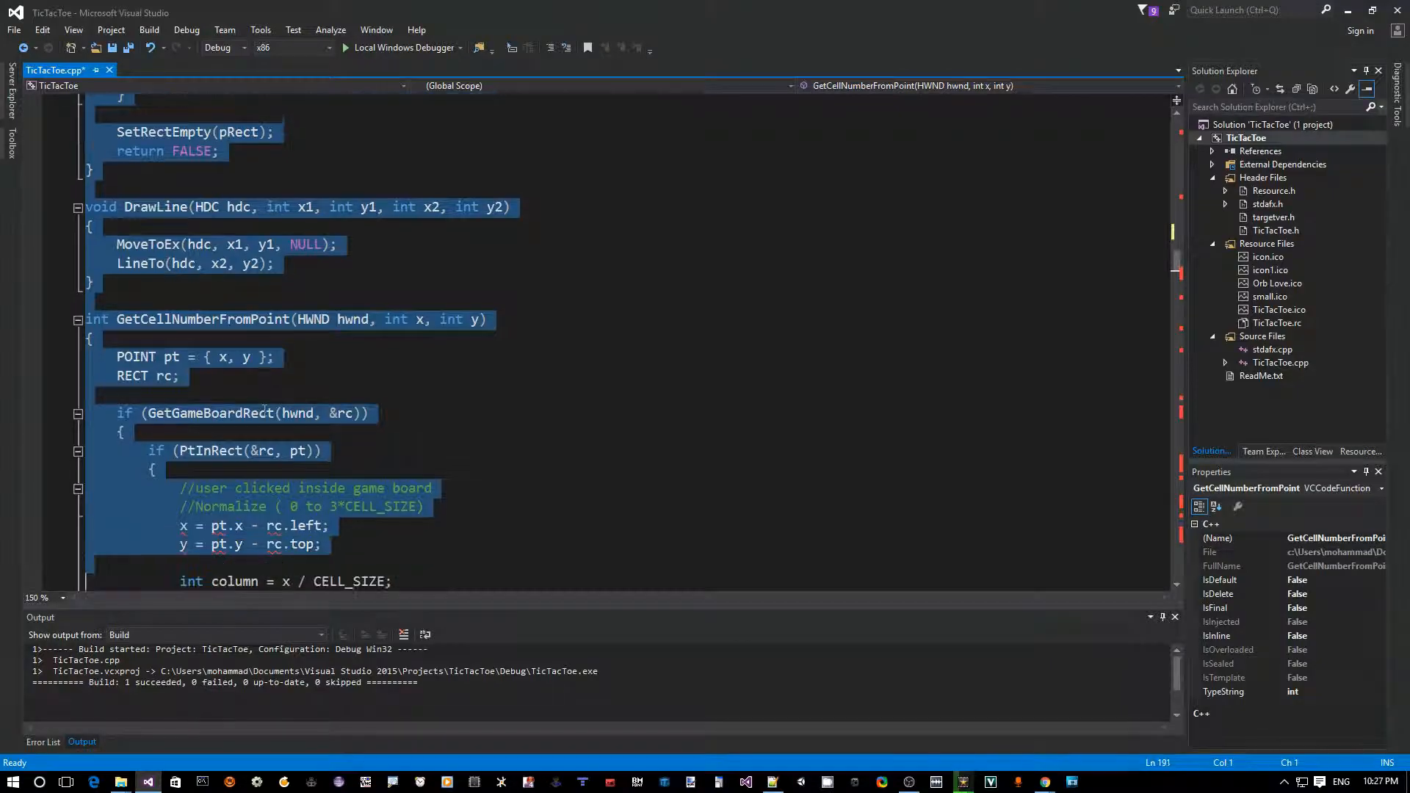
scroll("down", 3)
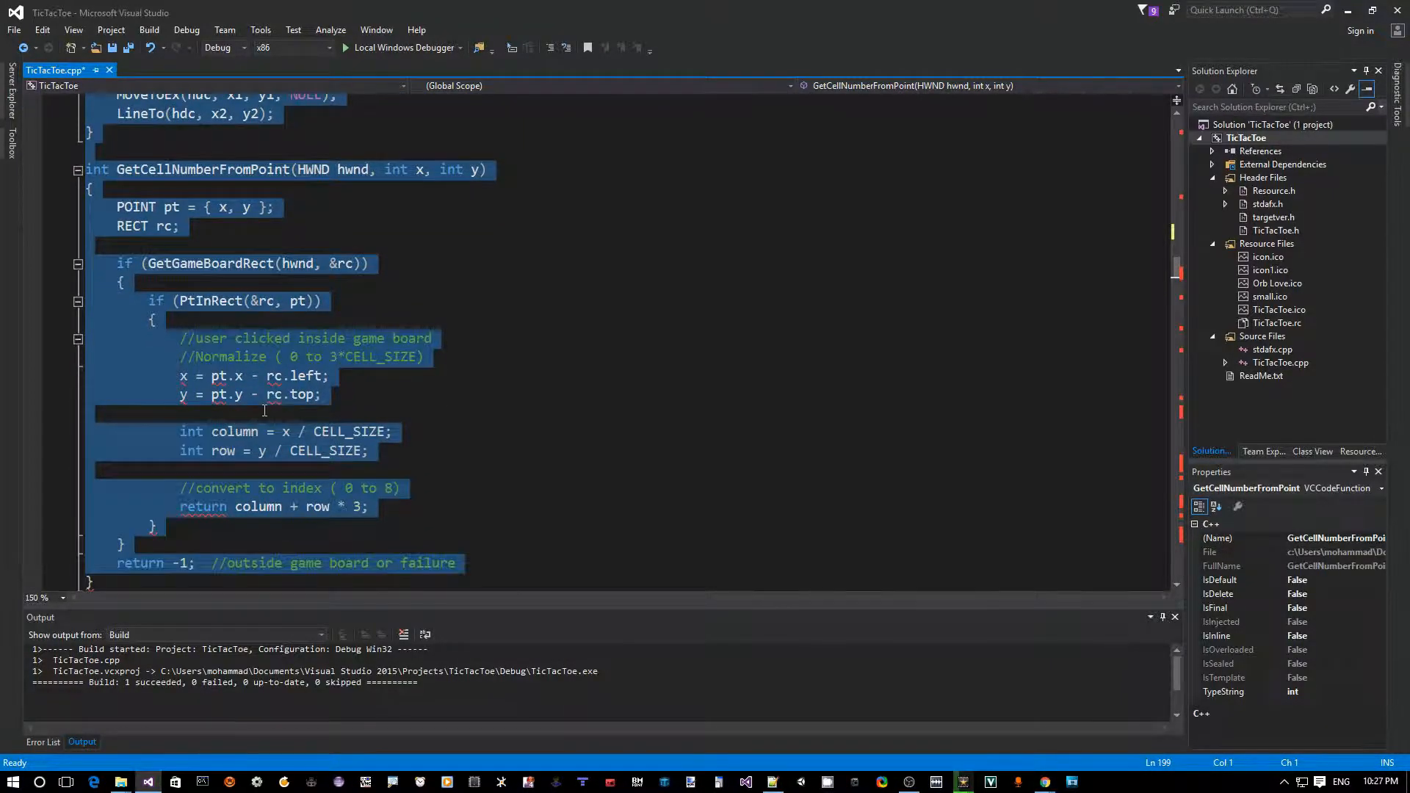
scroll("down", 3)
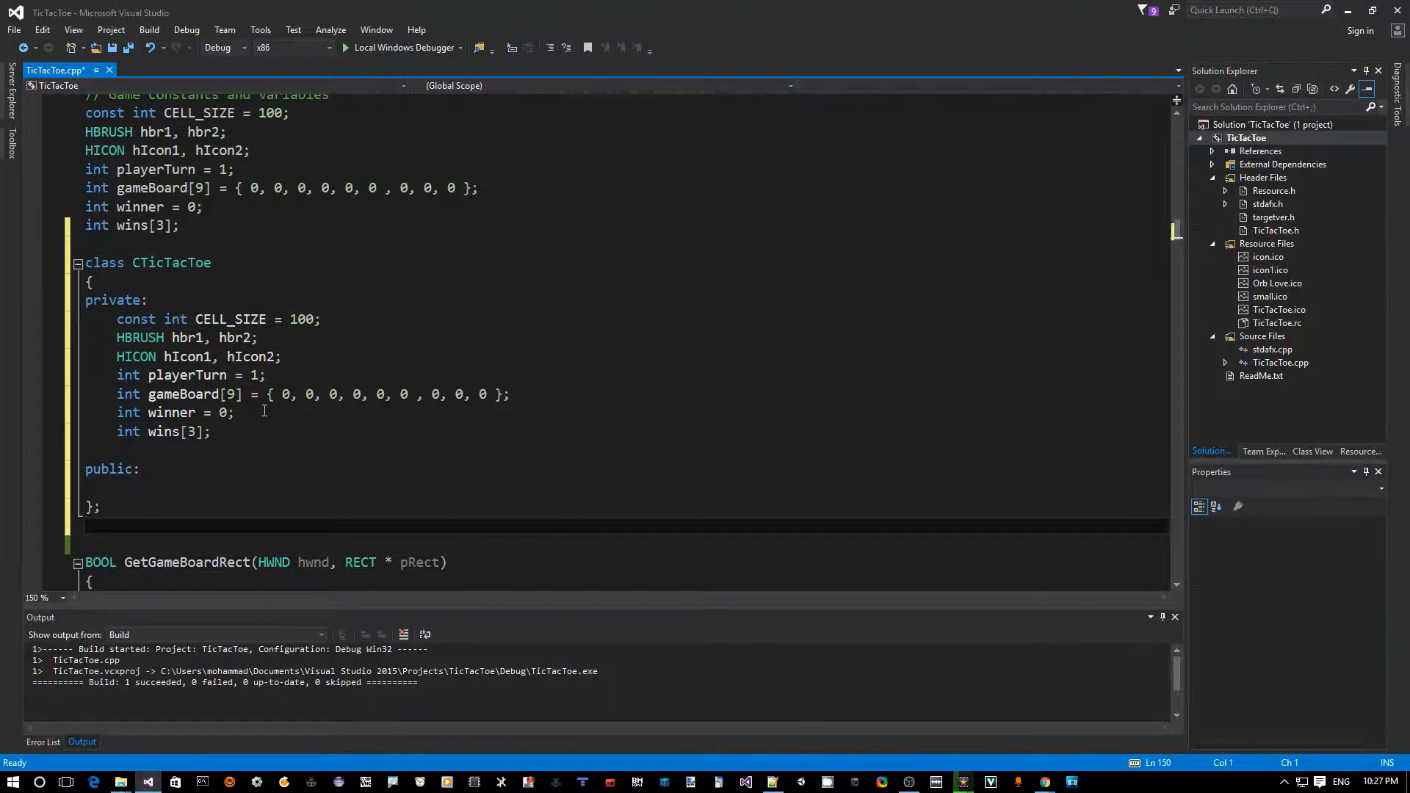
- Declare a global CTicTacToe ticTacToe; object just below the class using IntelliSense
left_click_drag(85, 262, 102, 507)
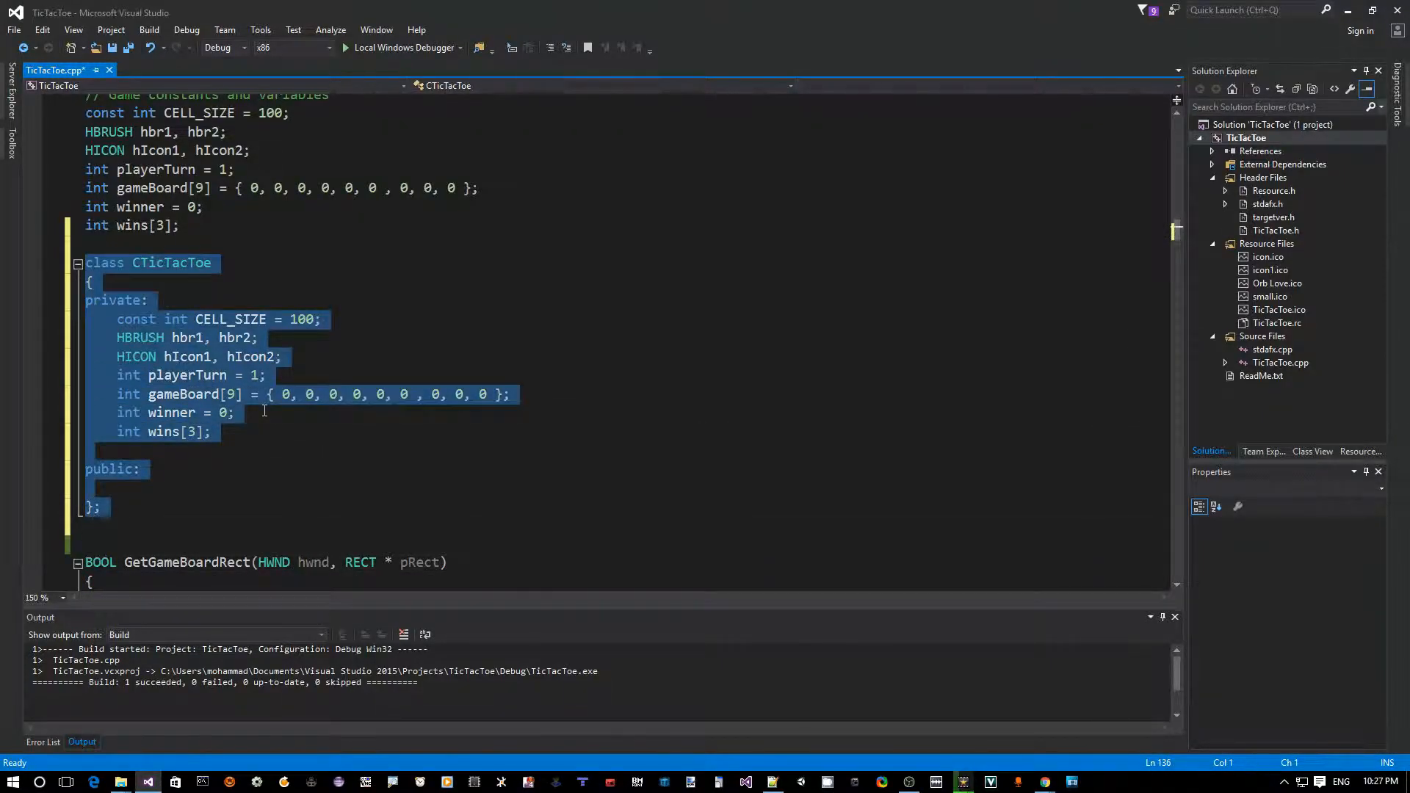
left_click(85, 527)
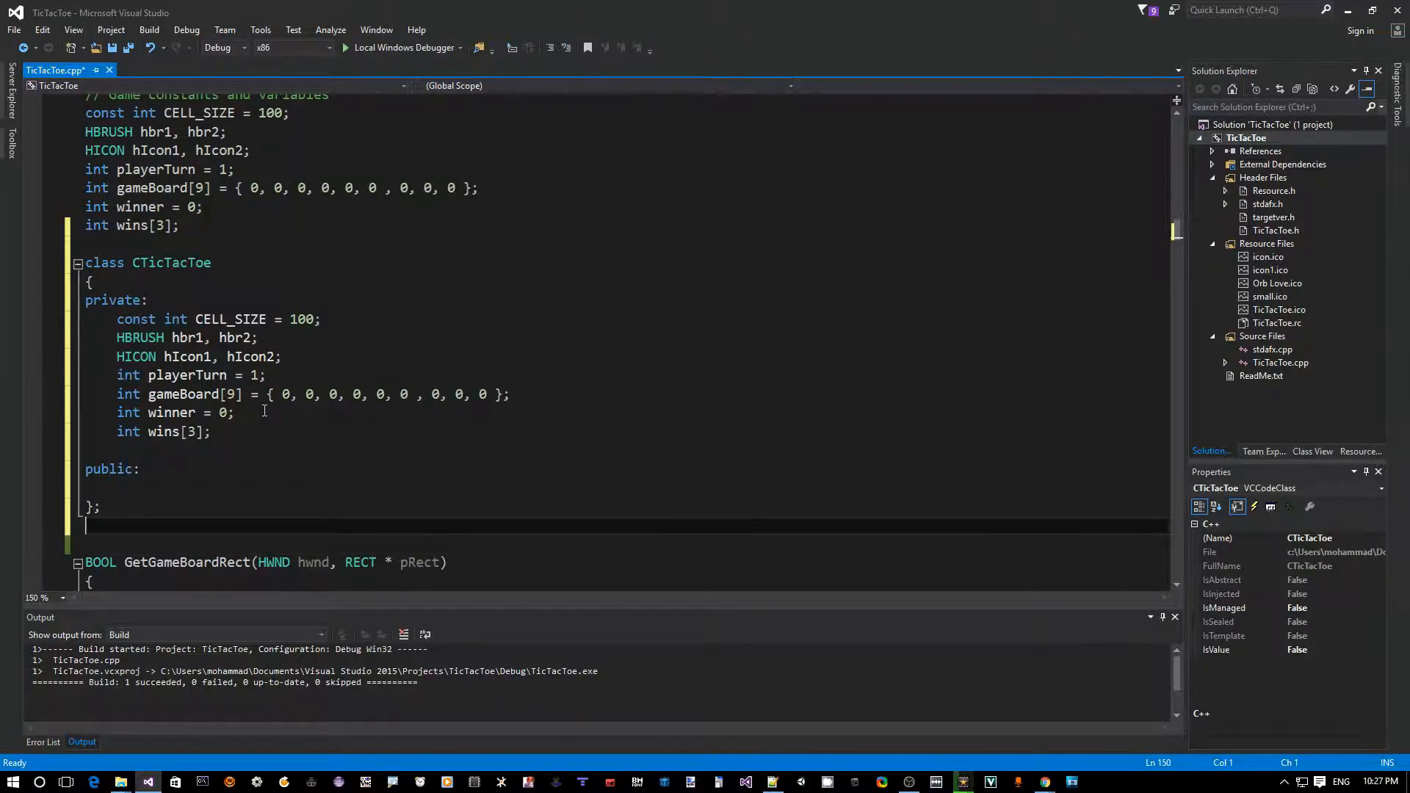
type("c")
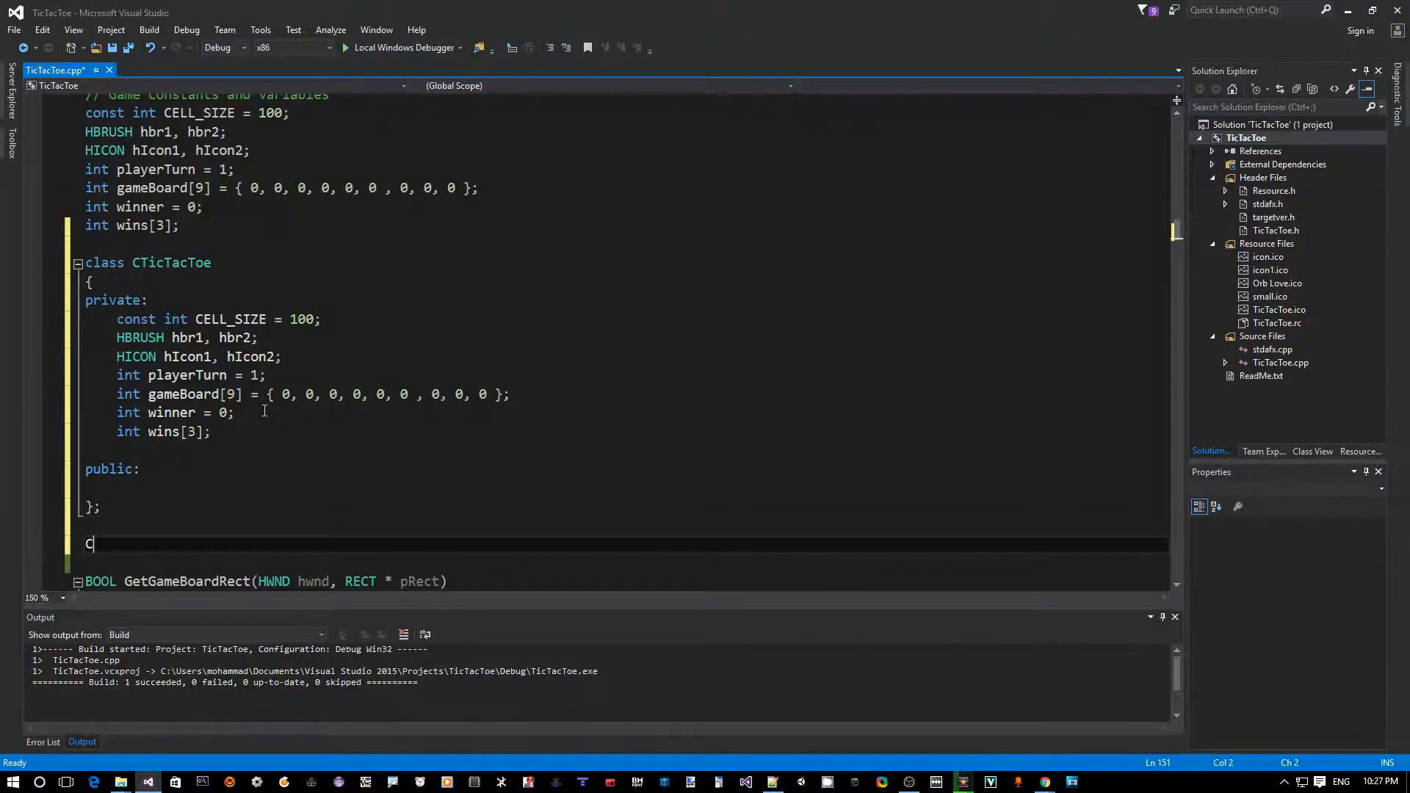
type("Ti")
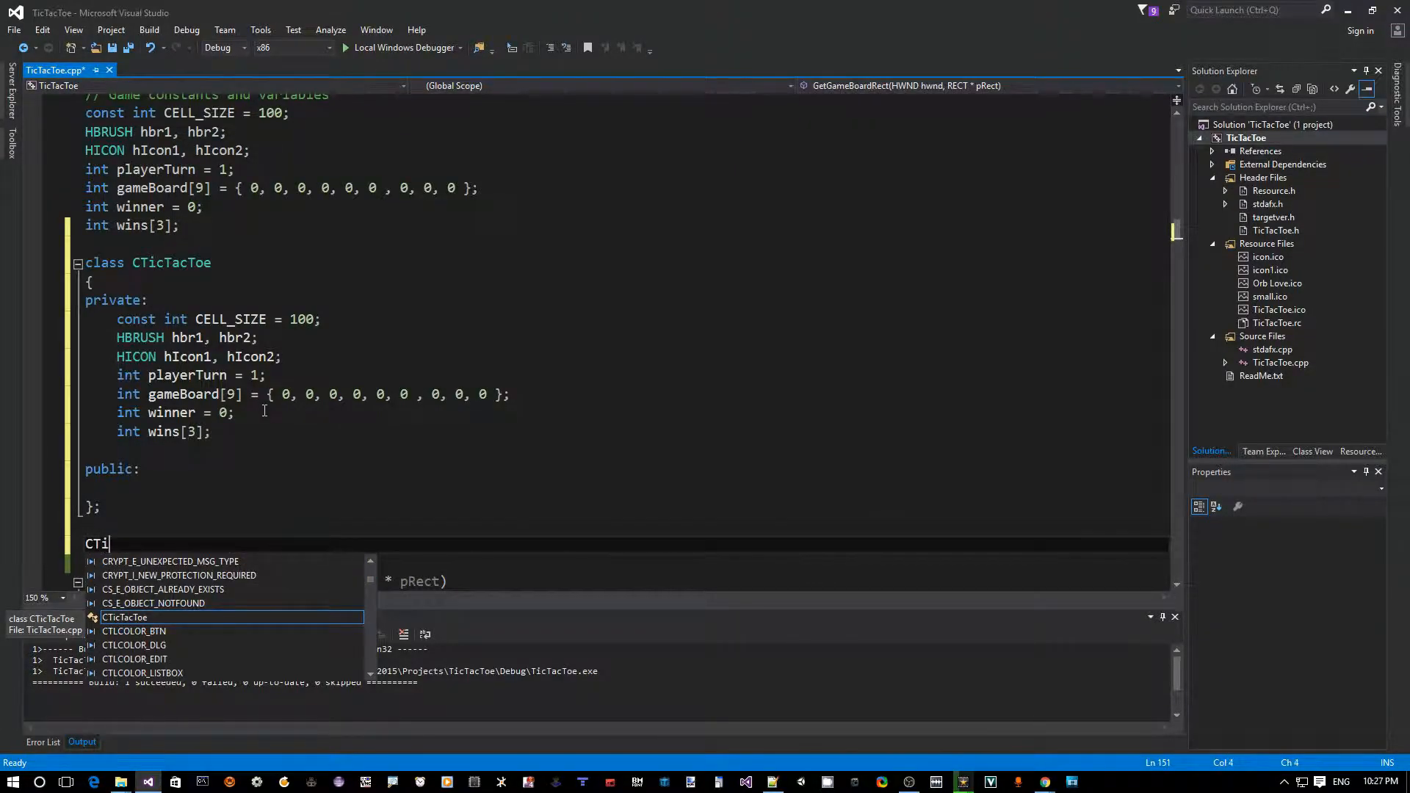
type("cTacToe  tic")
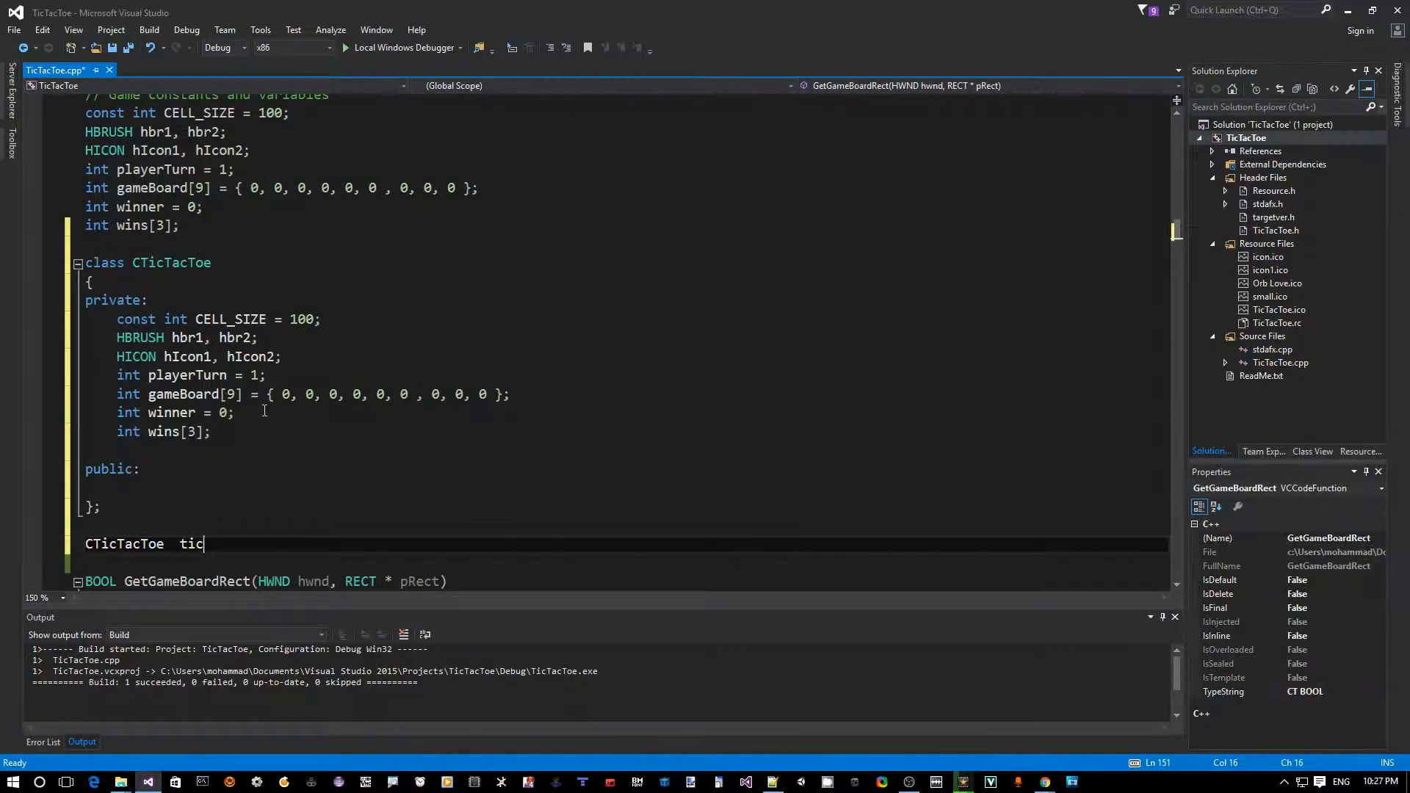
type("TacToe")
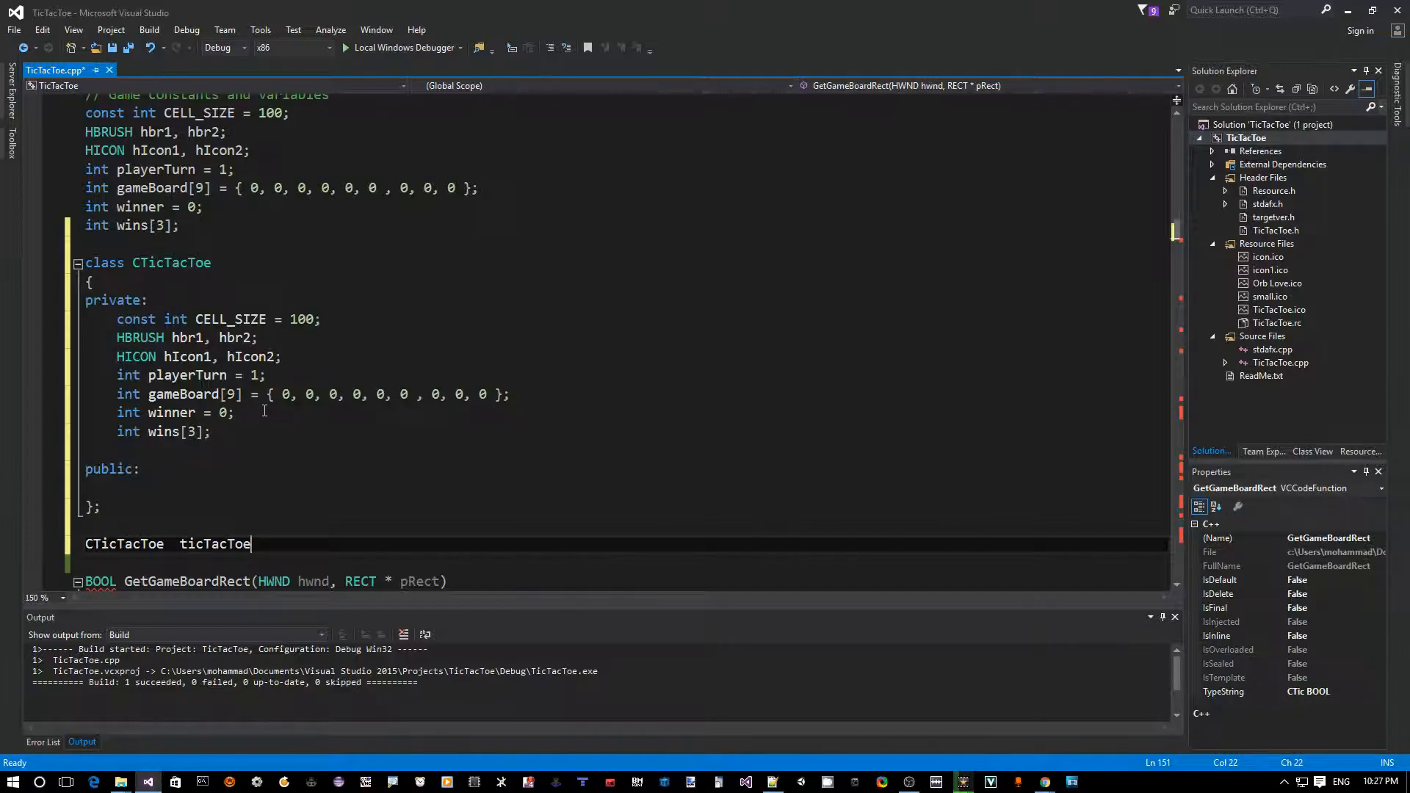
type(";")
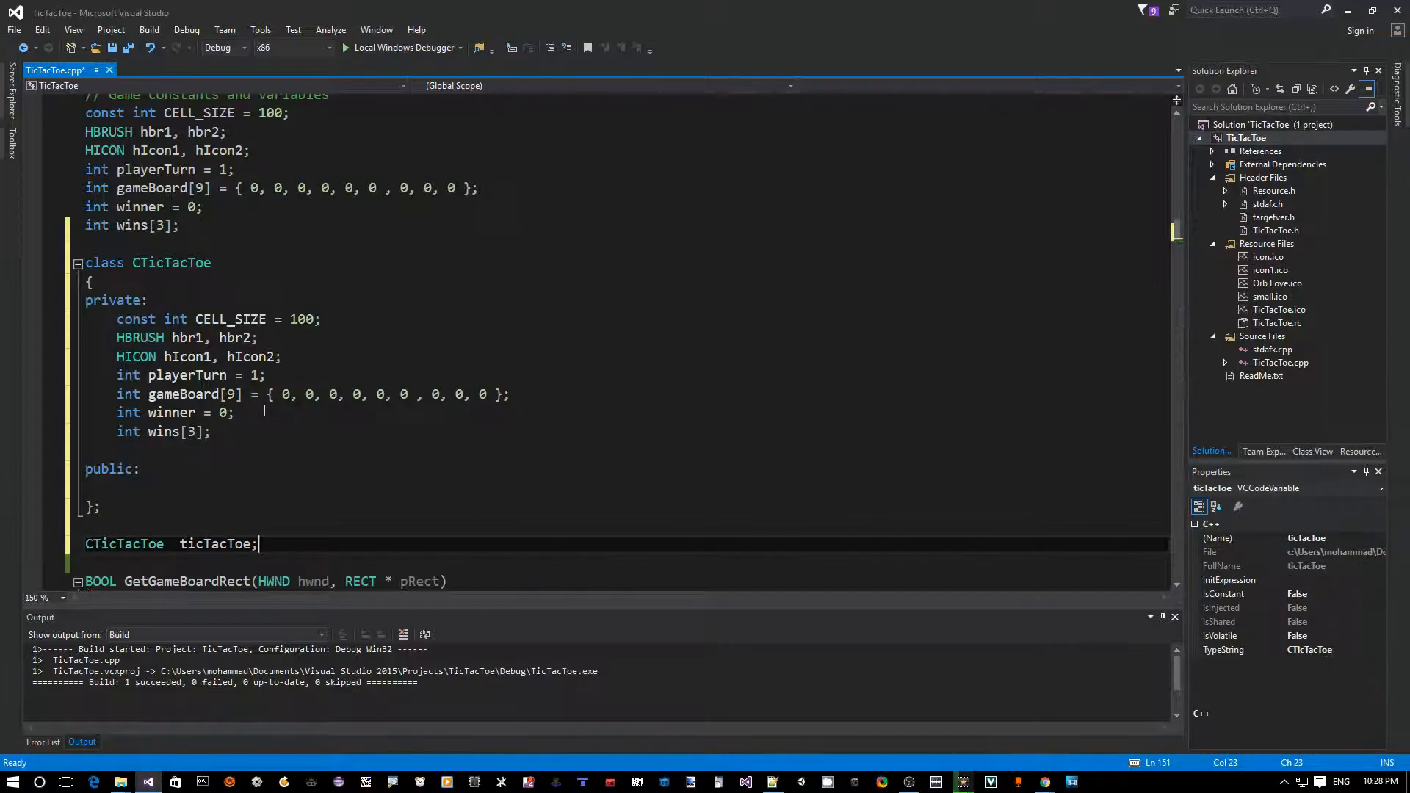